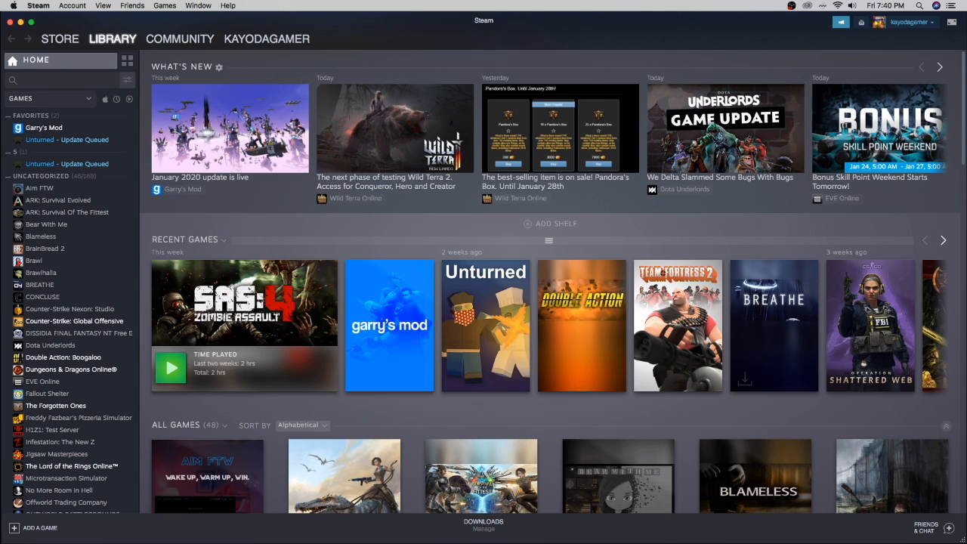
Step: Bring the Chrome window with the YouTube Star Wars fighting game video over the Steam library
{"action": "left_click", "coordinate": [943, 238]}
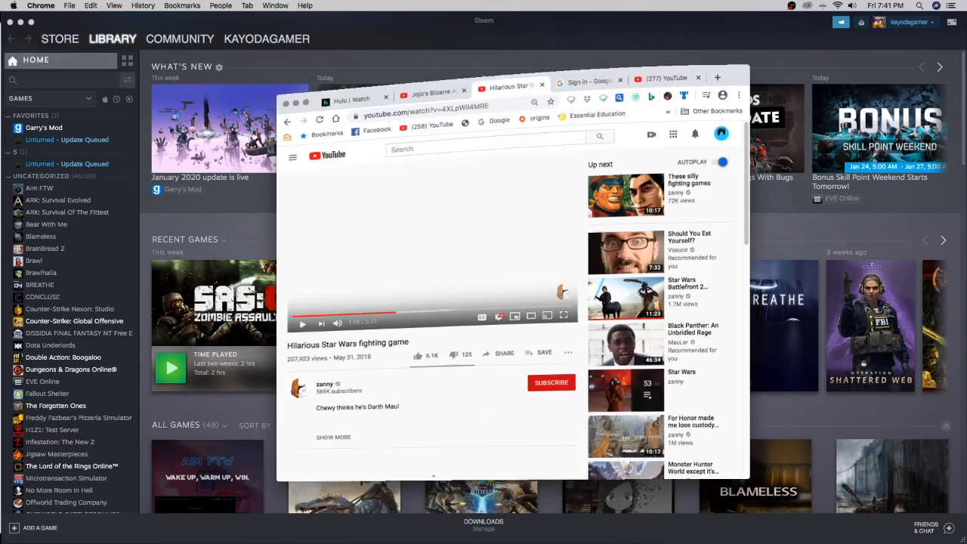
Step: Switch to the Hulu JoJo's Bizarre Adventure tab, close Chrome, and show the OBS menu-bar options
{"action": "left_click", "coordinate": [358, 76]}
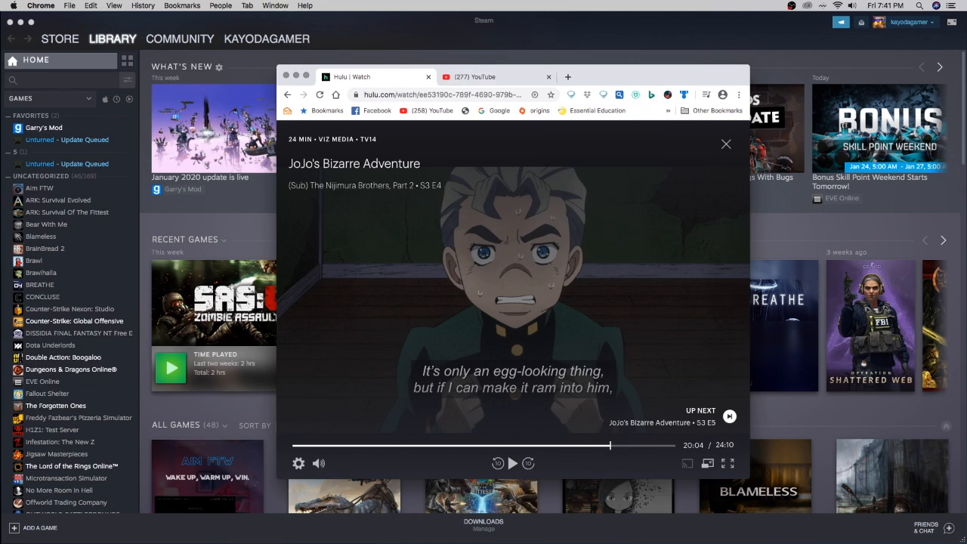
{"action": "left_click", "coordinate": [725, 144]}
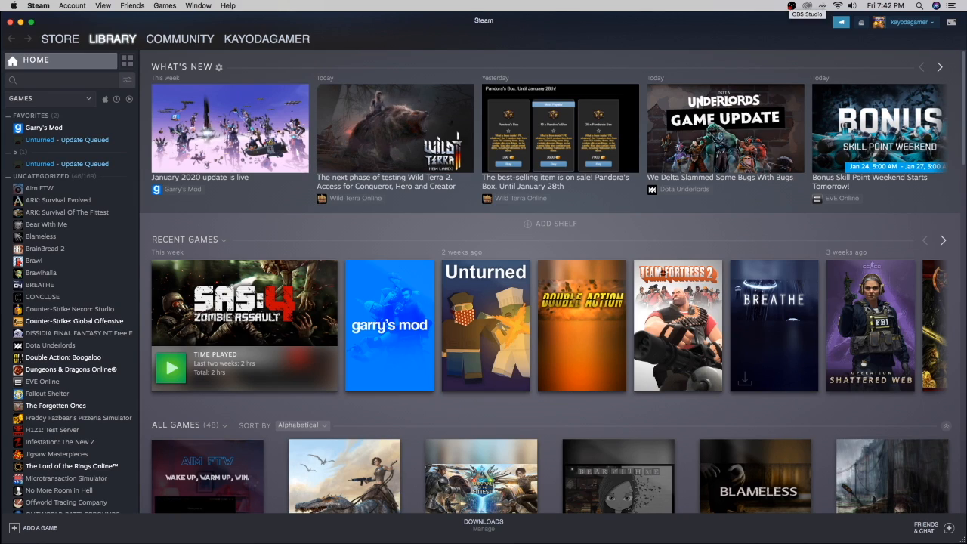
{"action": "left_click", "coordinate": [788, 6]}
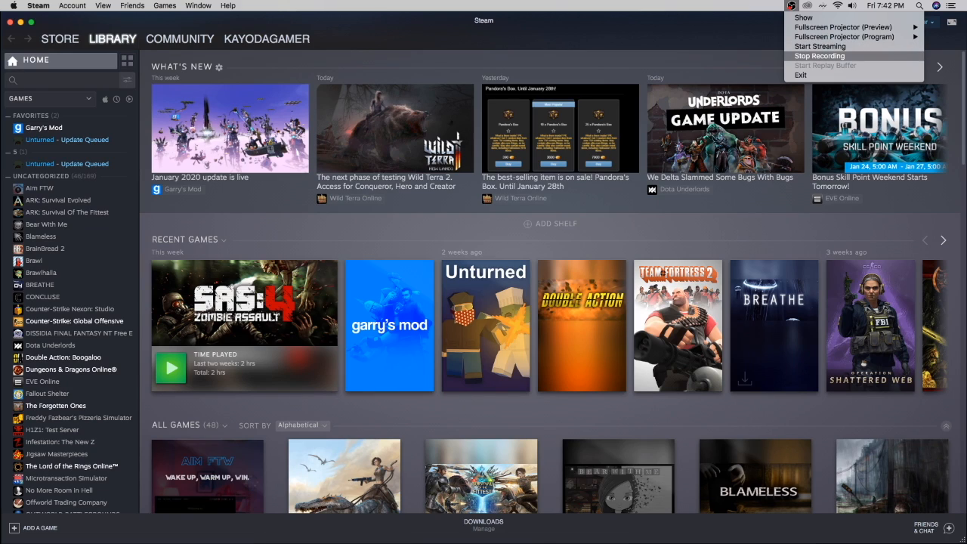